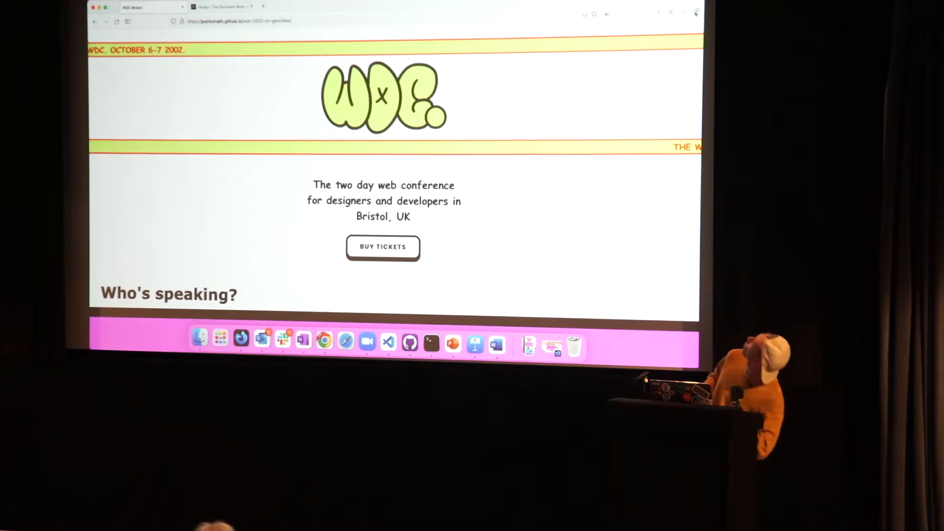
- Switch the WDC 2002 page into Responsive Design Mode via the More tools menu
left_click(695, 13)
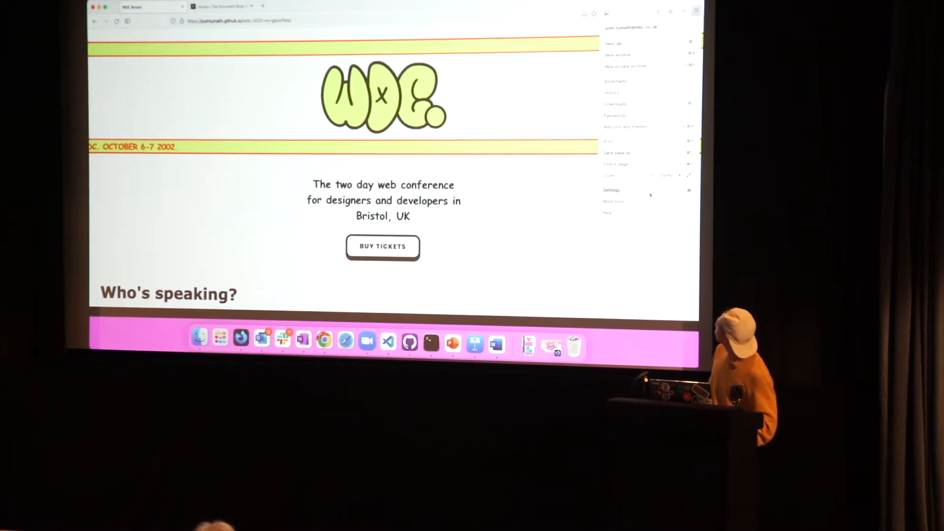
left_click(614, 202)
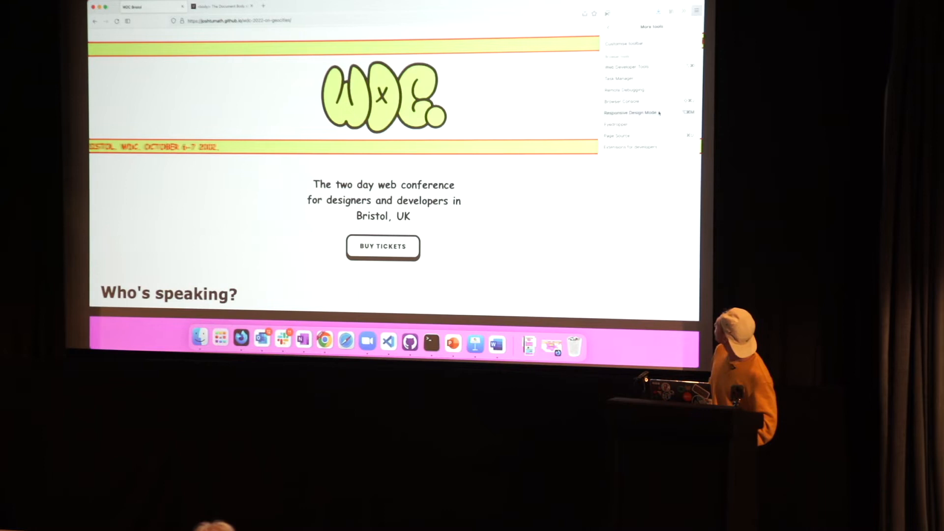
left_click(633, 112)
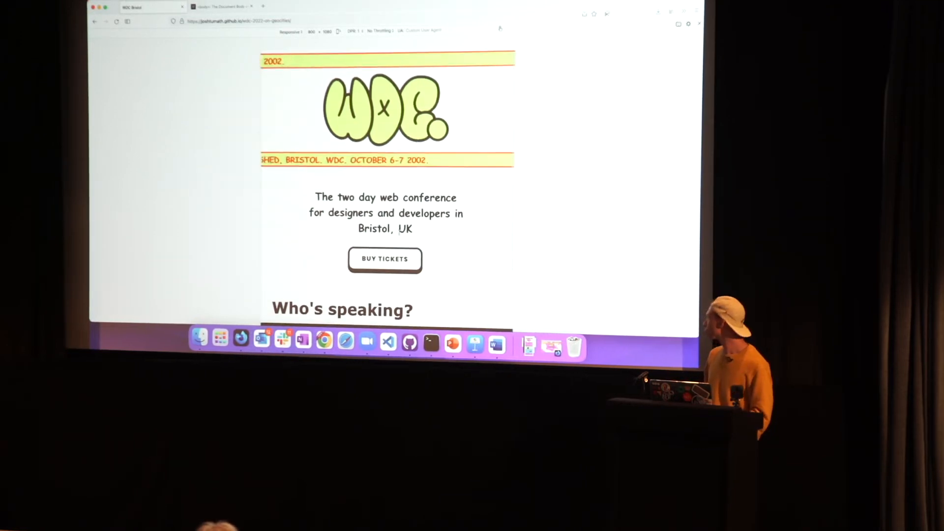
- Scroll the responsive viewport down to the Watershed venue section and Internet Explorer 5 footer
scroll("down", 3)
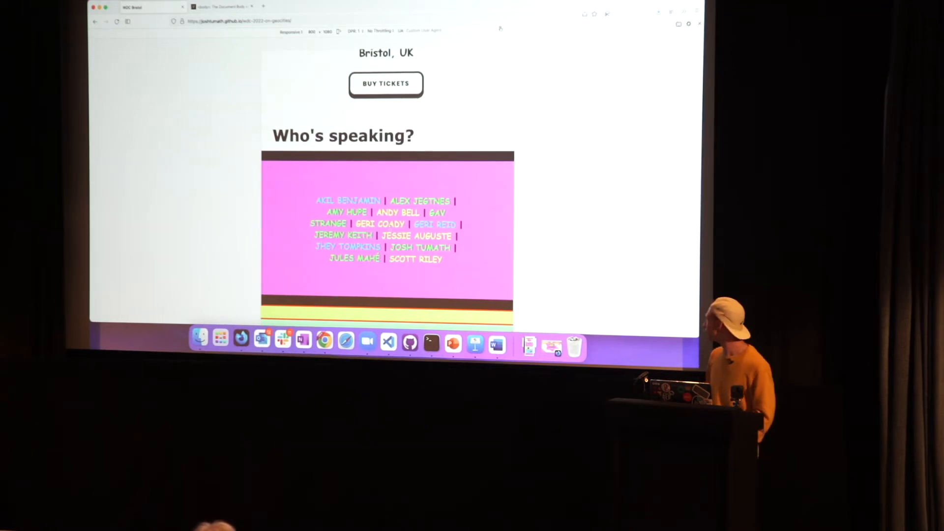
scroll("down", 3)
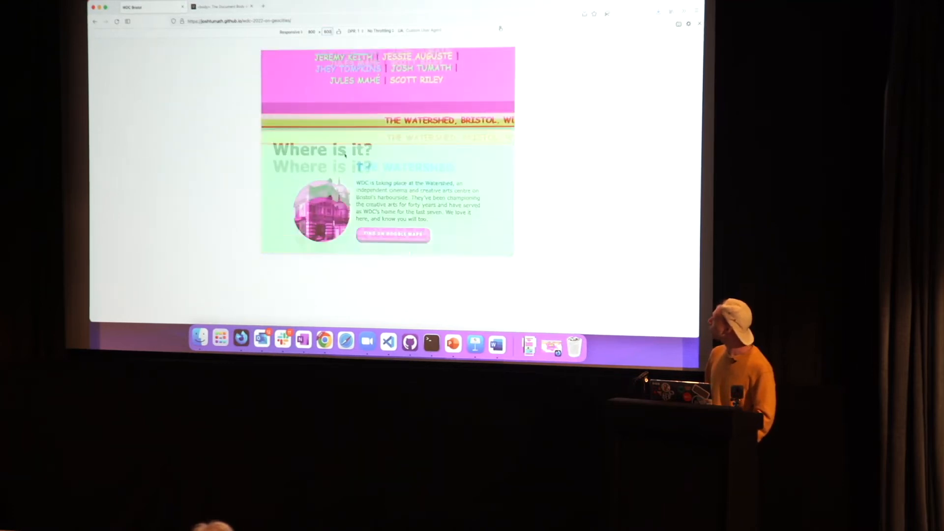
scroll("down", 3)
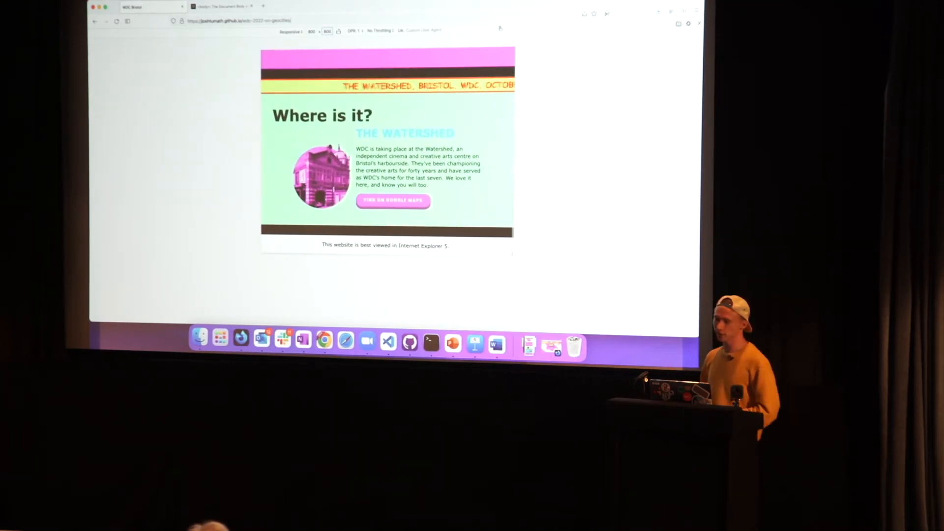